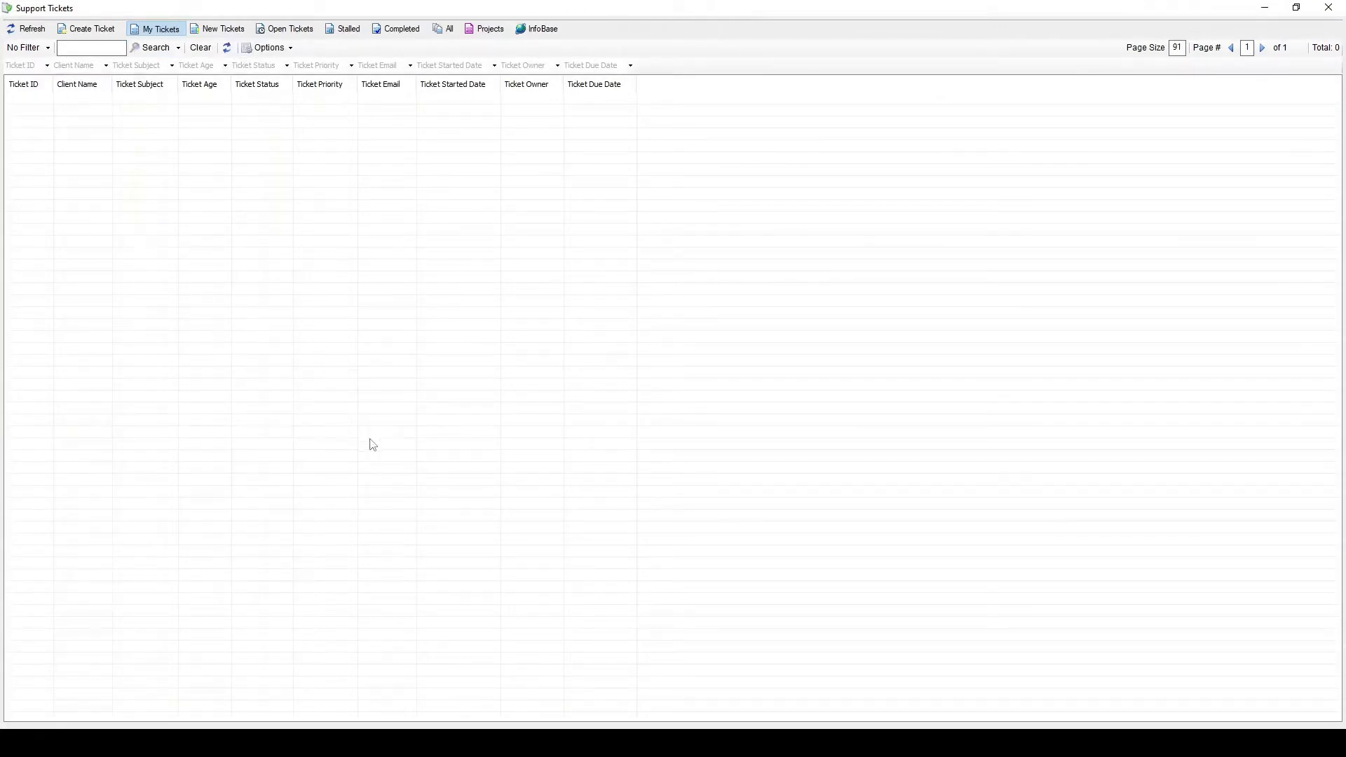
pyautogui.moveTo(458, 404)
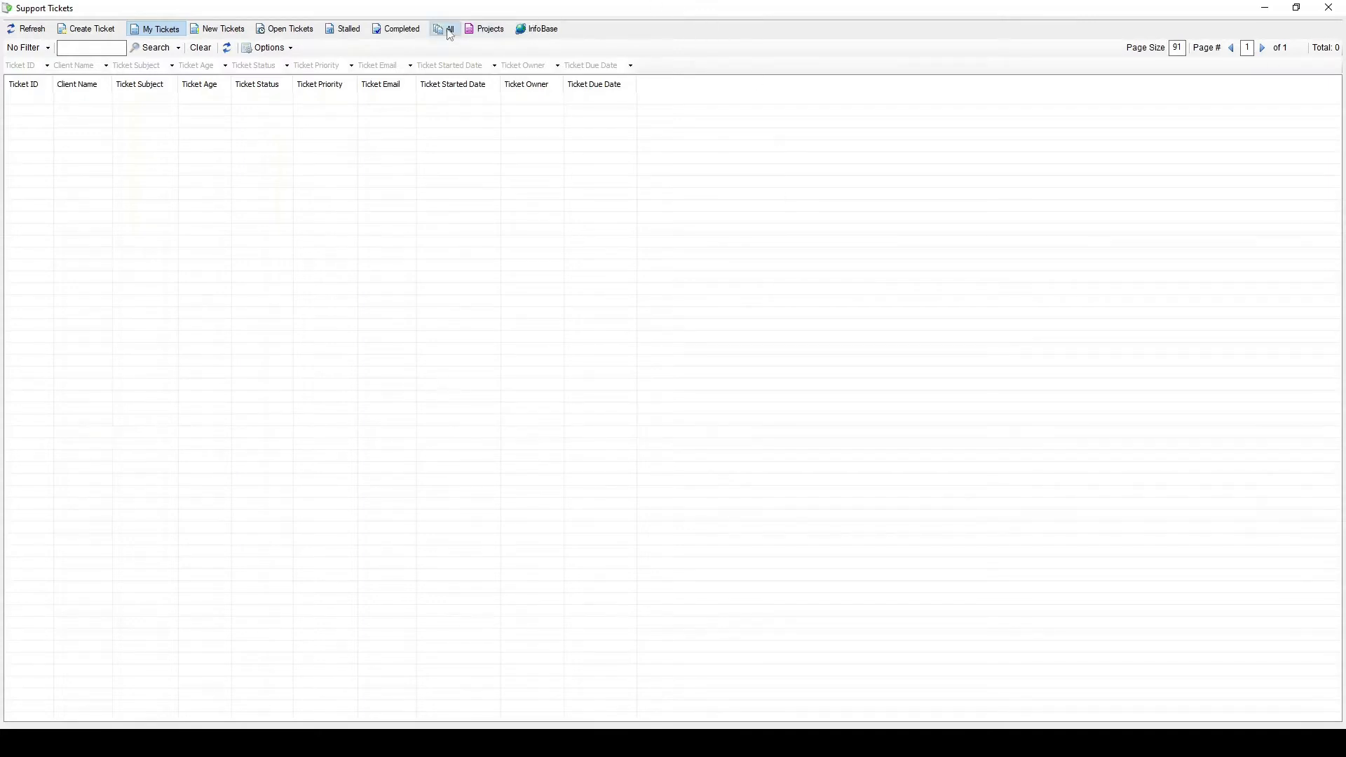
# Show all 27 tickets in the Support Tickets list.
pyautogui.click(446, 28)
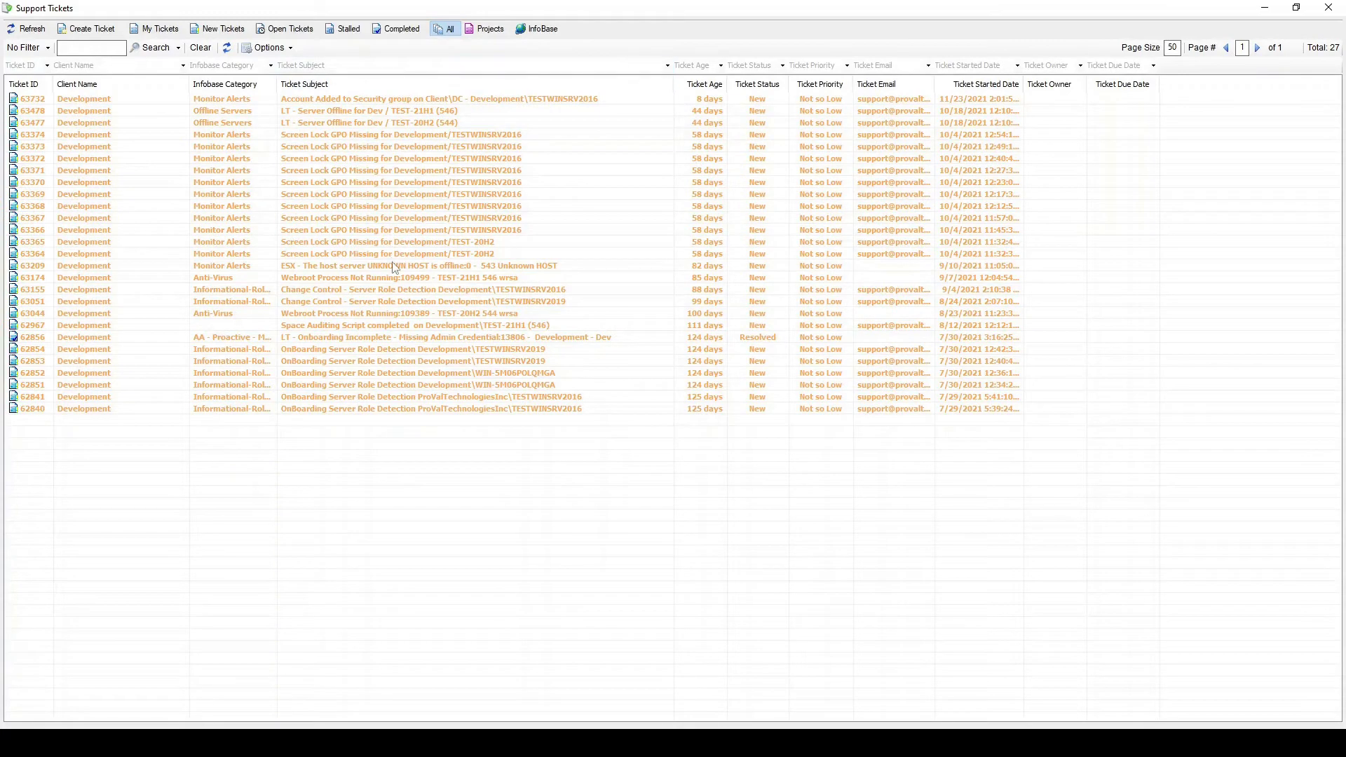
pyautogui.moveTo(482, 249)
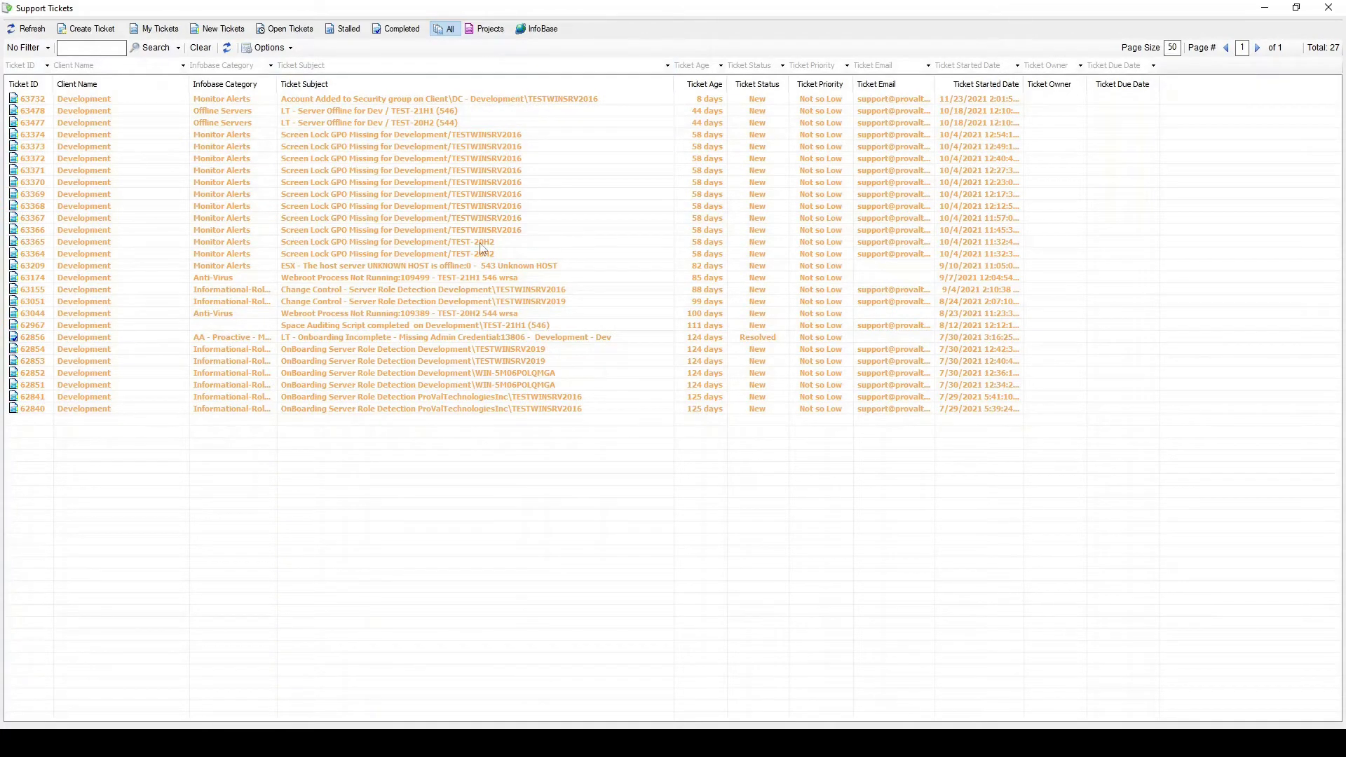
pyautogui.moveTo(388, 402)
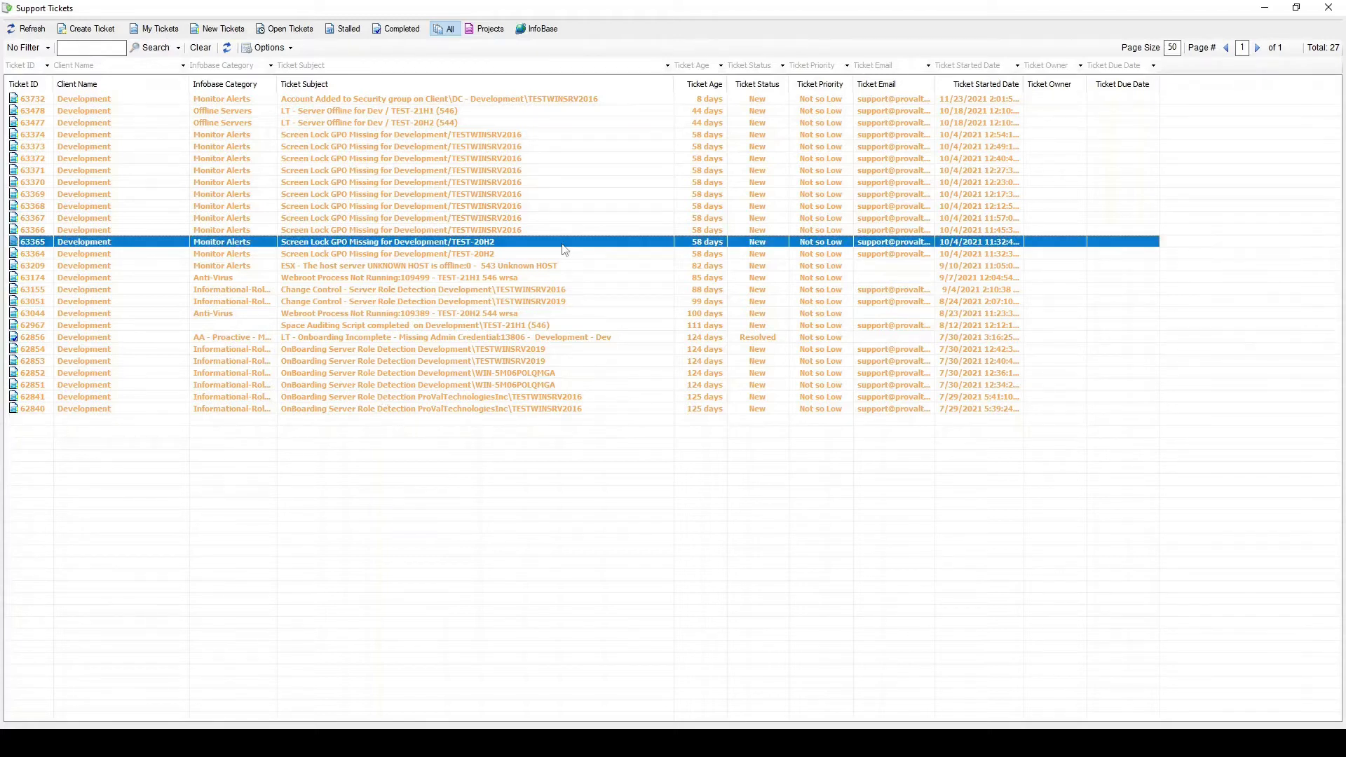
pyautogui.moveTo(472, 131)
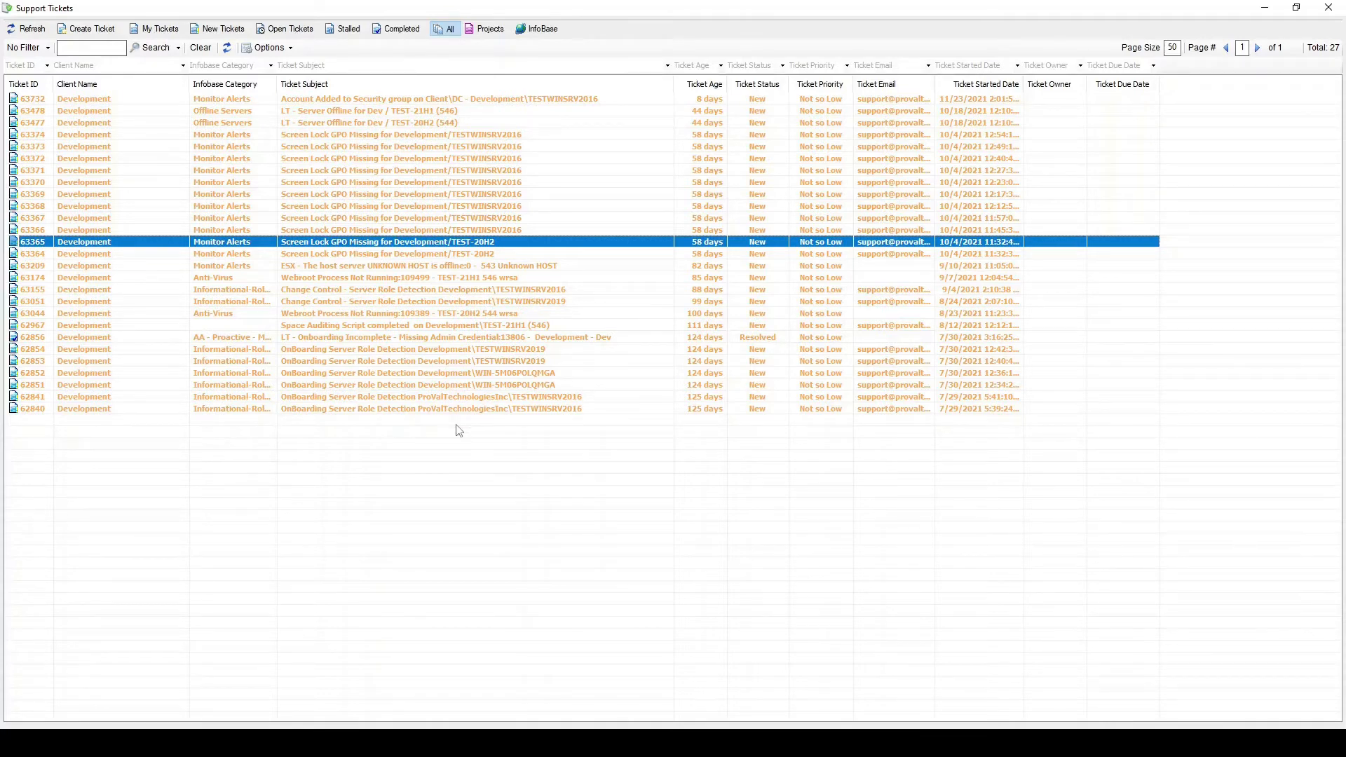
pyautogui.moveTo(991, 125)
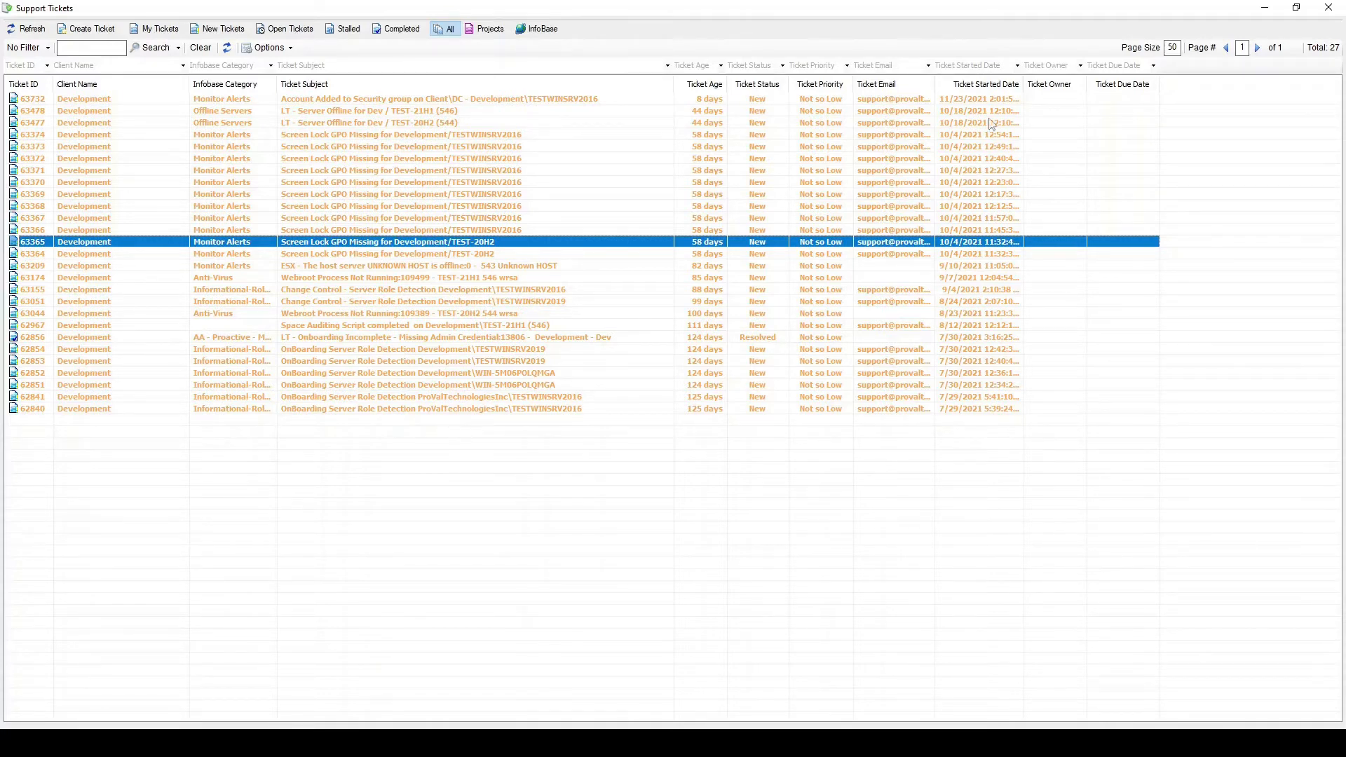
pyautogui.moveTo(783, 346)
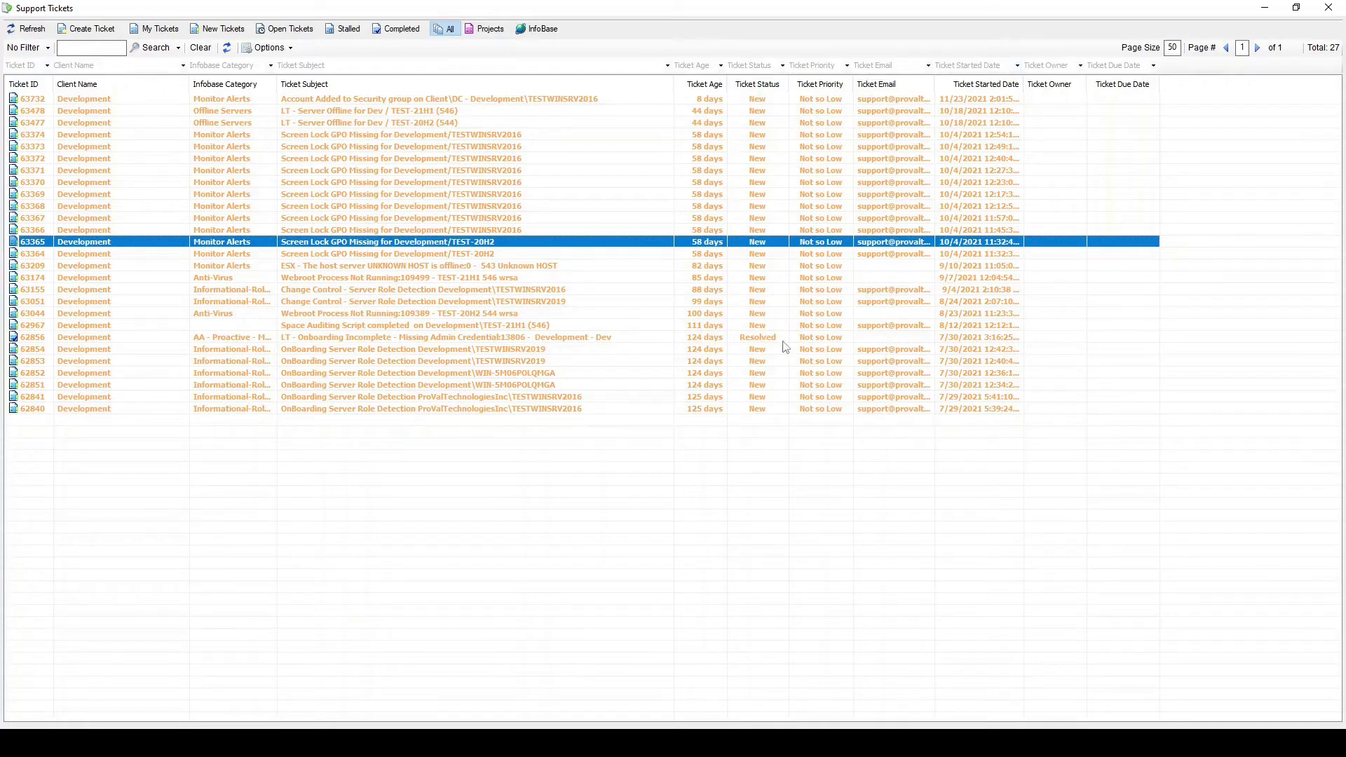
pyautogui.moveTo(765, 349)
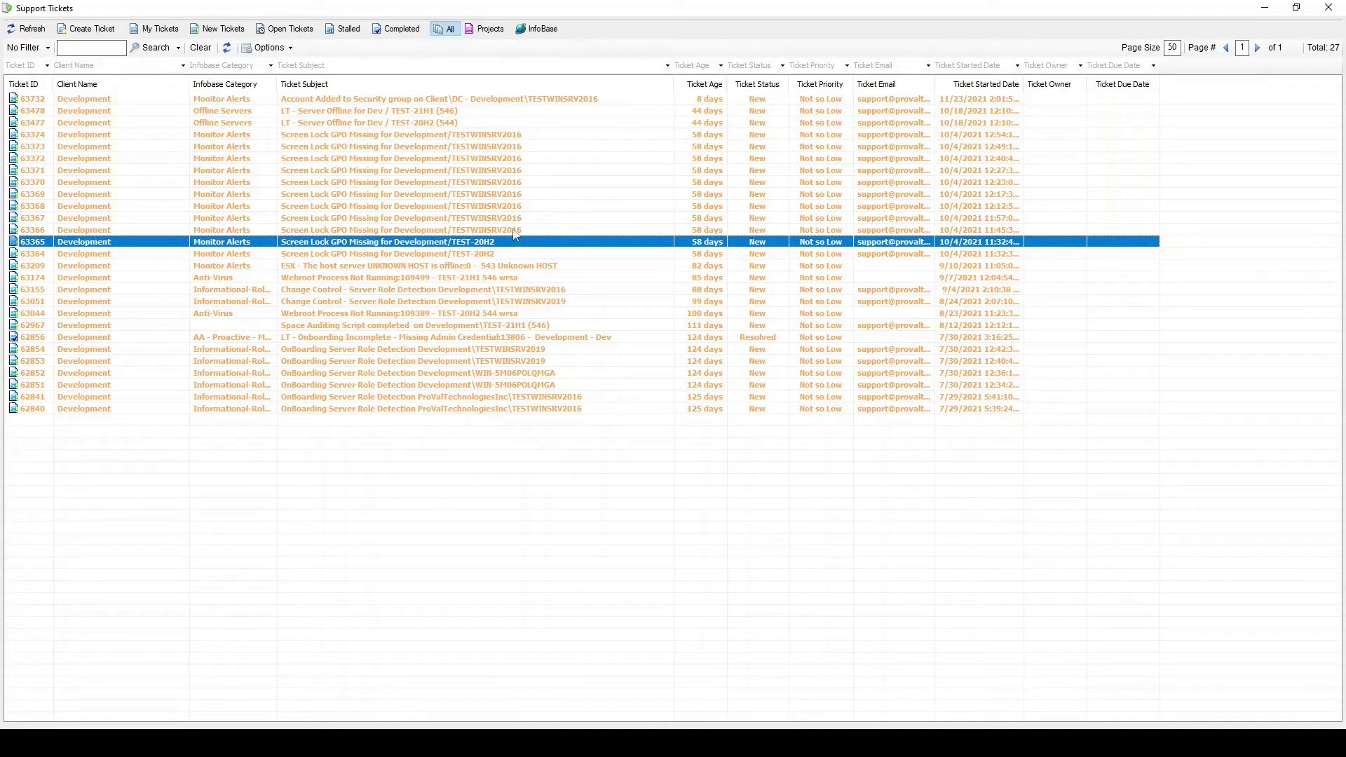
# Open ticket #63365, Screen Lock GPO Missing for TEST-20H2, in its own window.
pyautogui.doubleClick(387, 242)
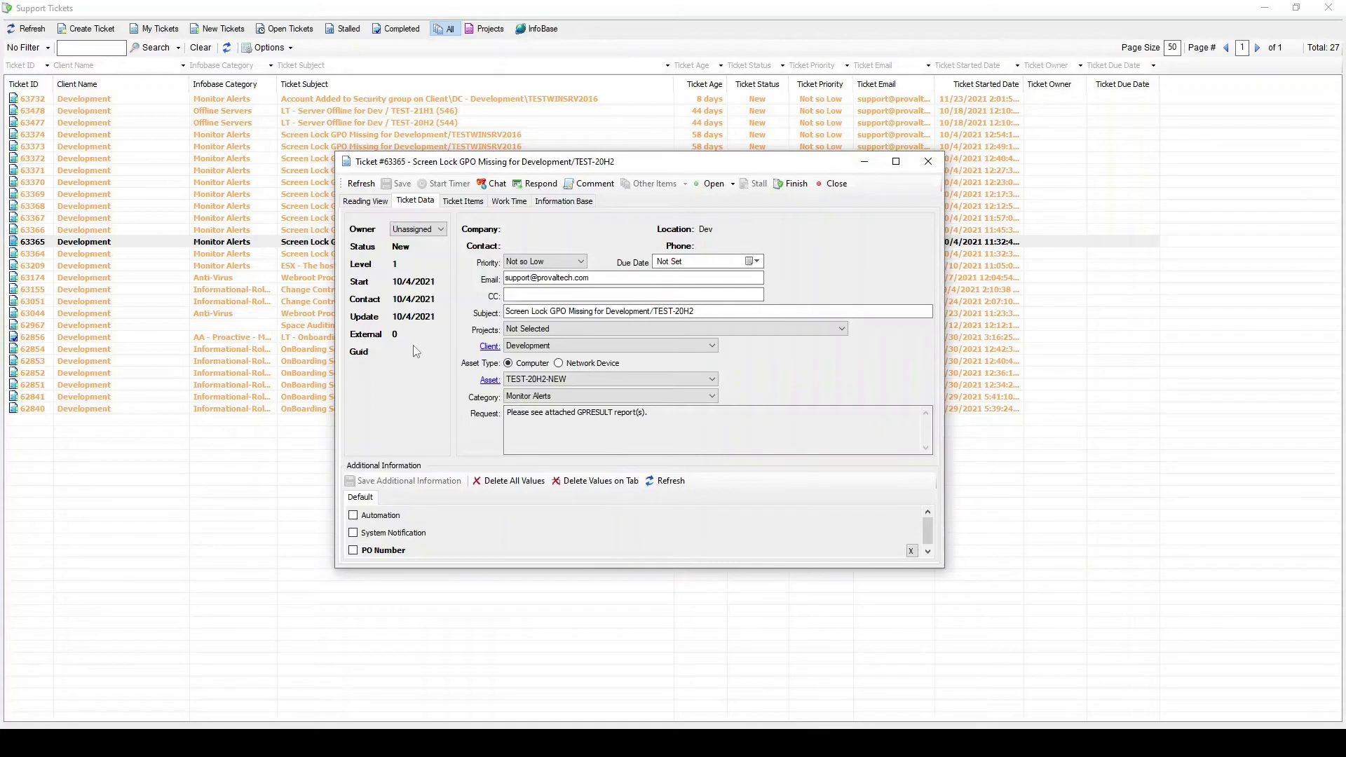
pyautogui.moveTo(380, 352)
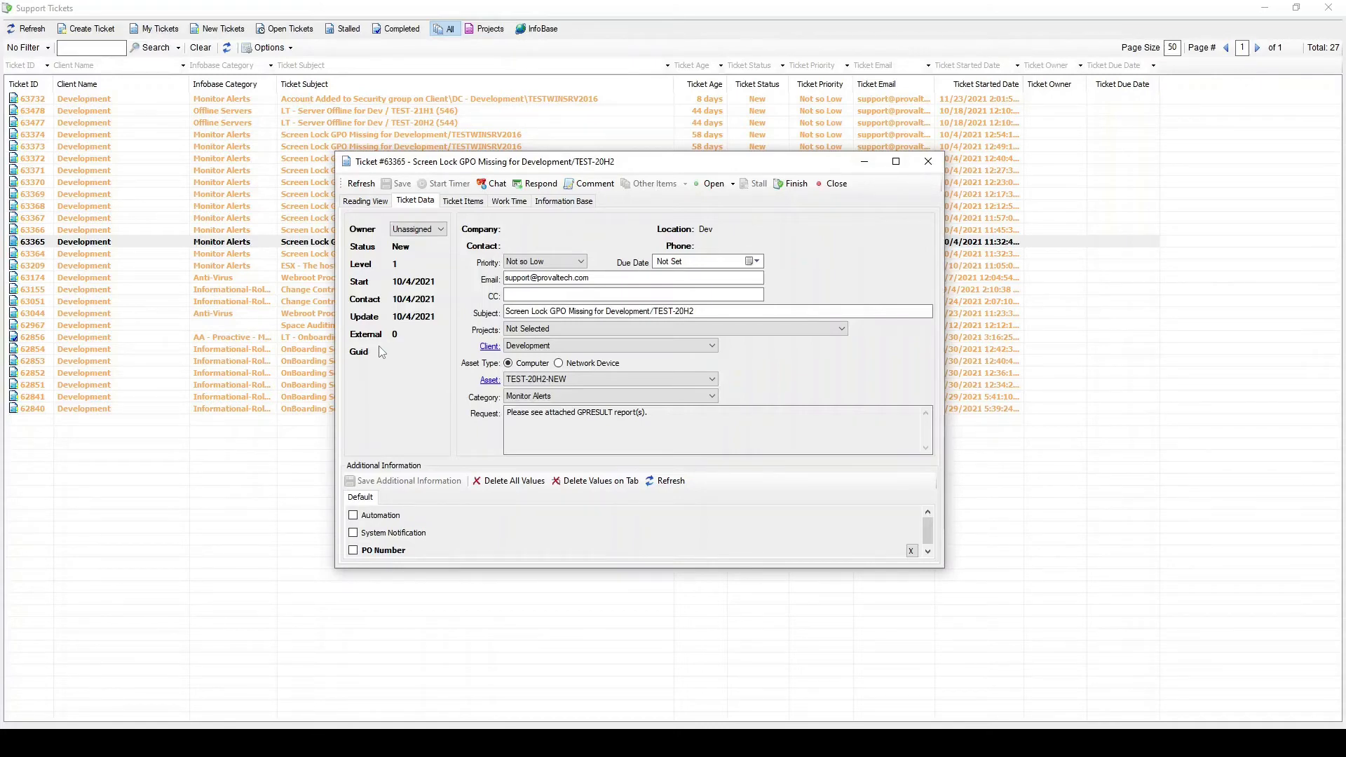
pyautogui.moveTo(389, 218)
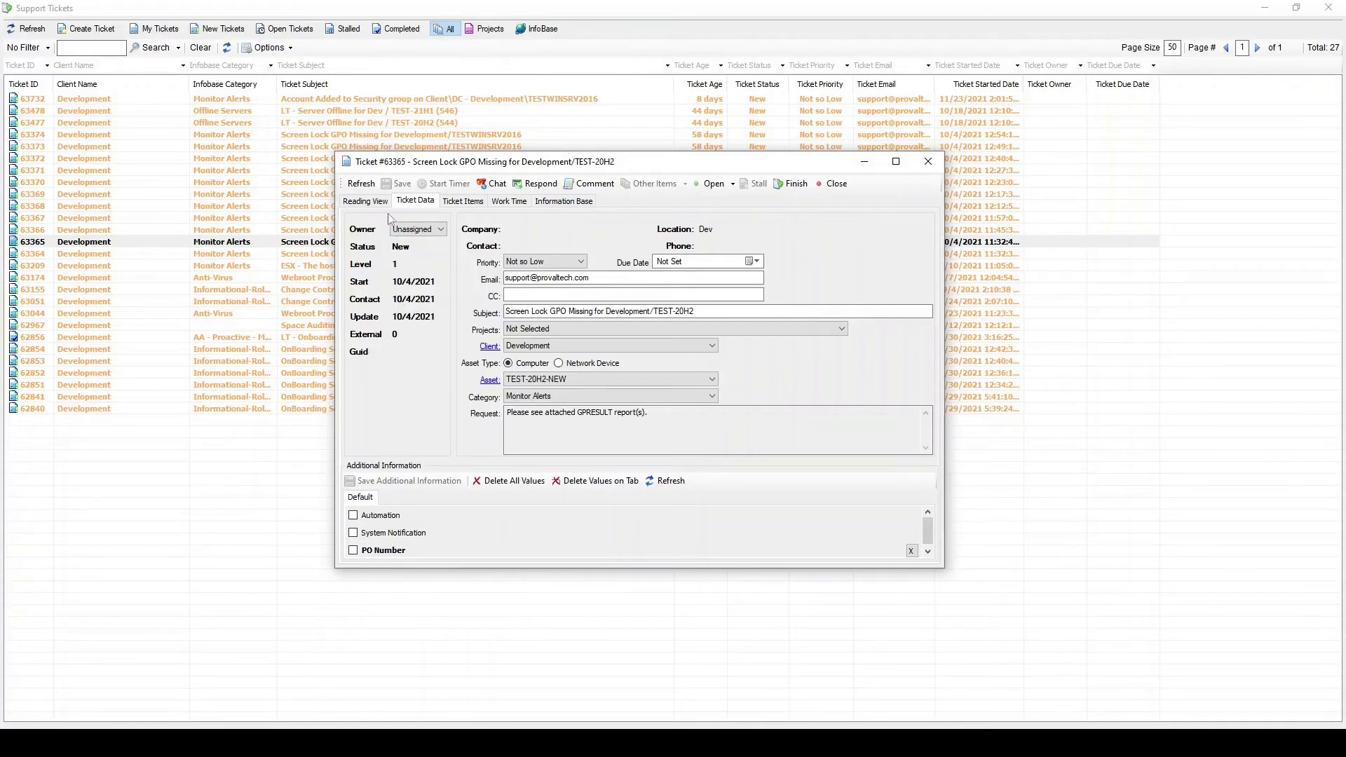
pyautogui.click(365, 201)
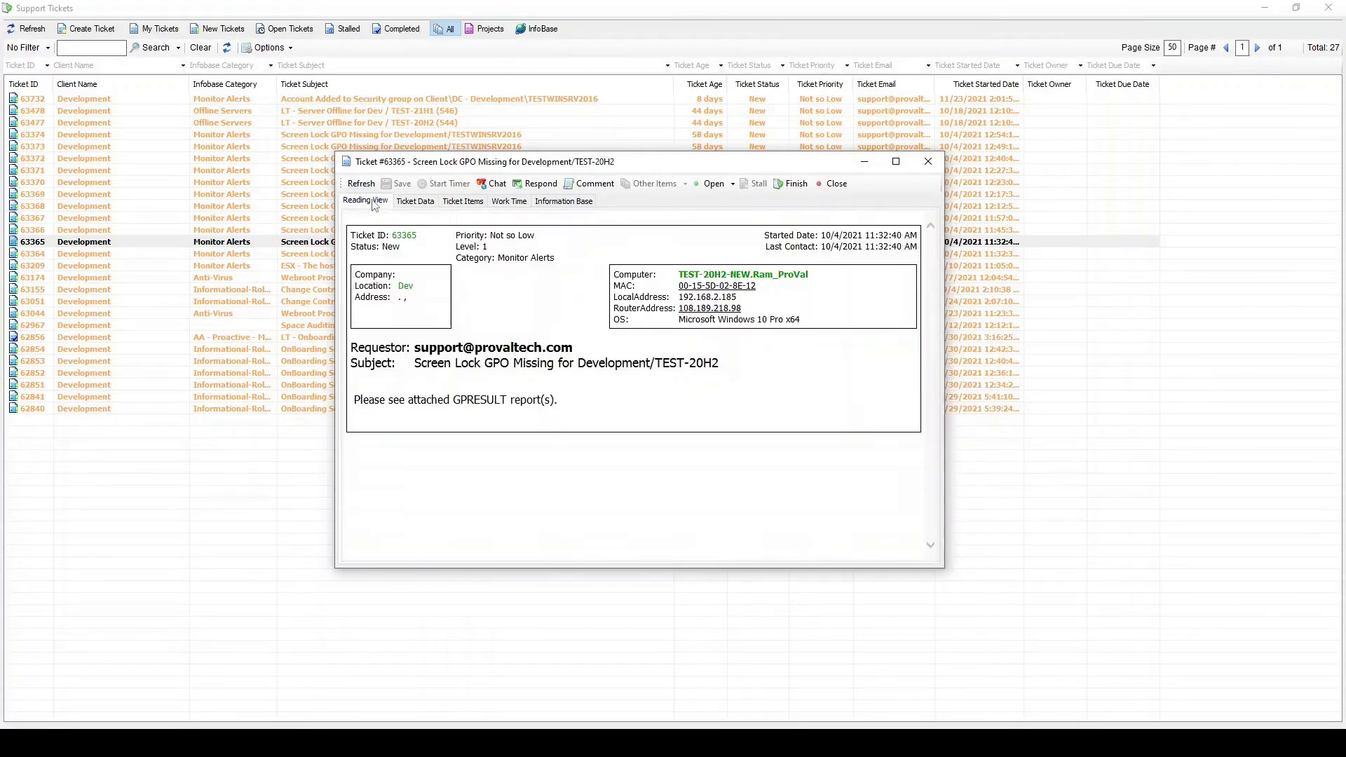
pyautogui.moveTo(485, 559)
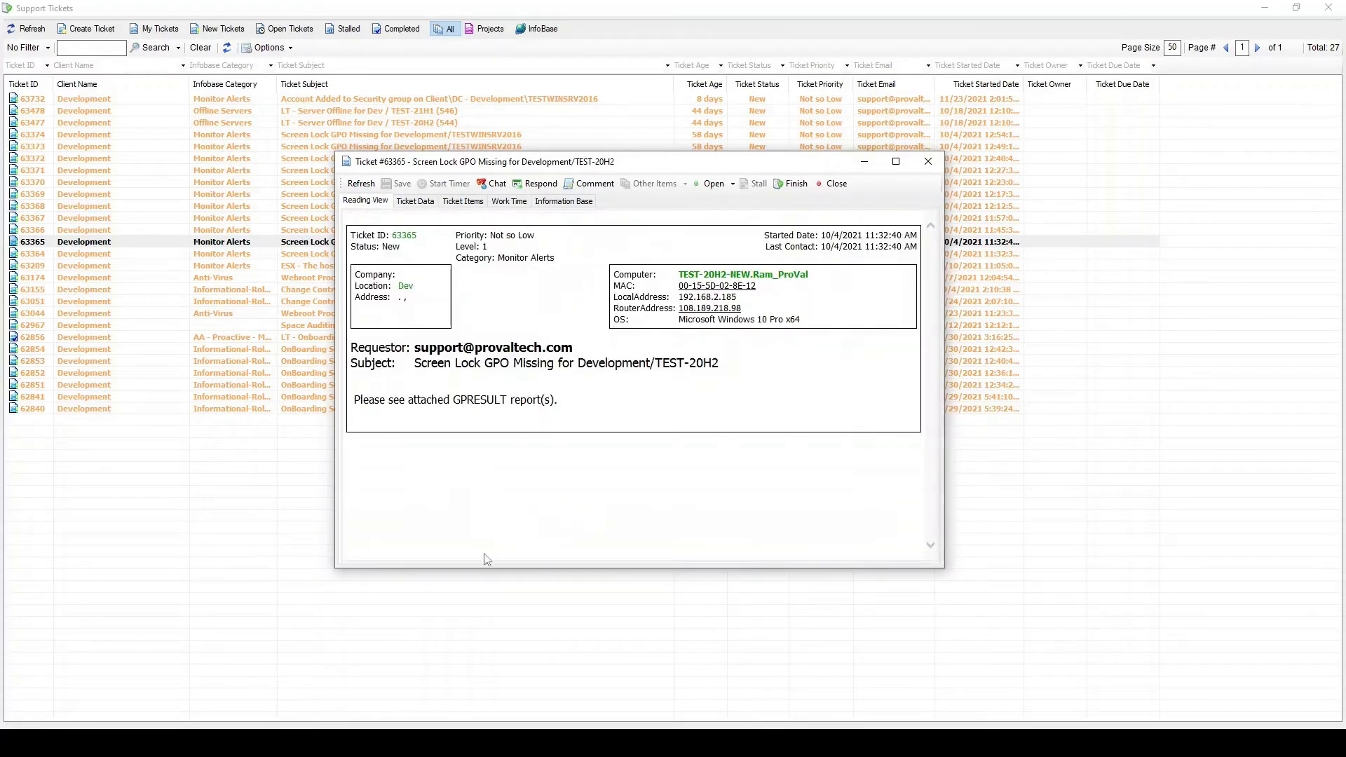
pyautogui.moveTo(540, 541)
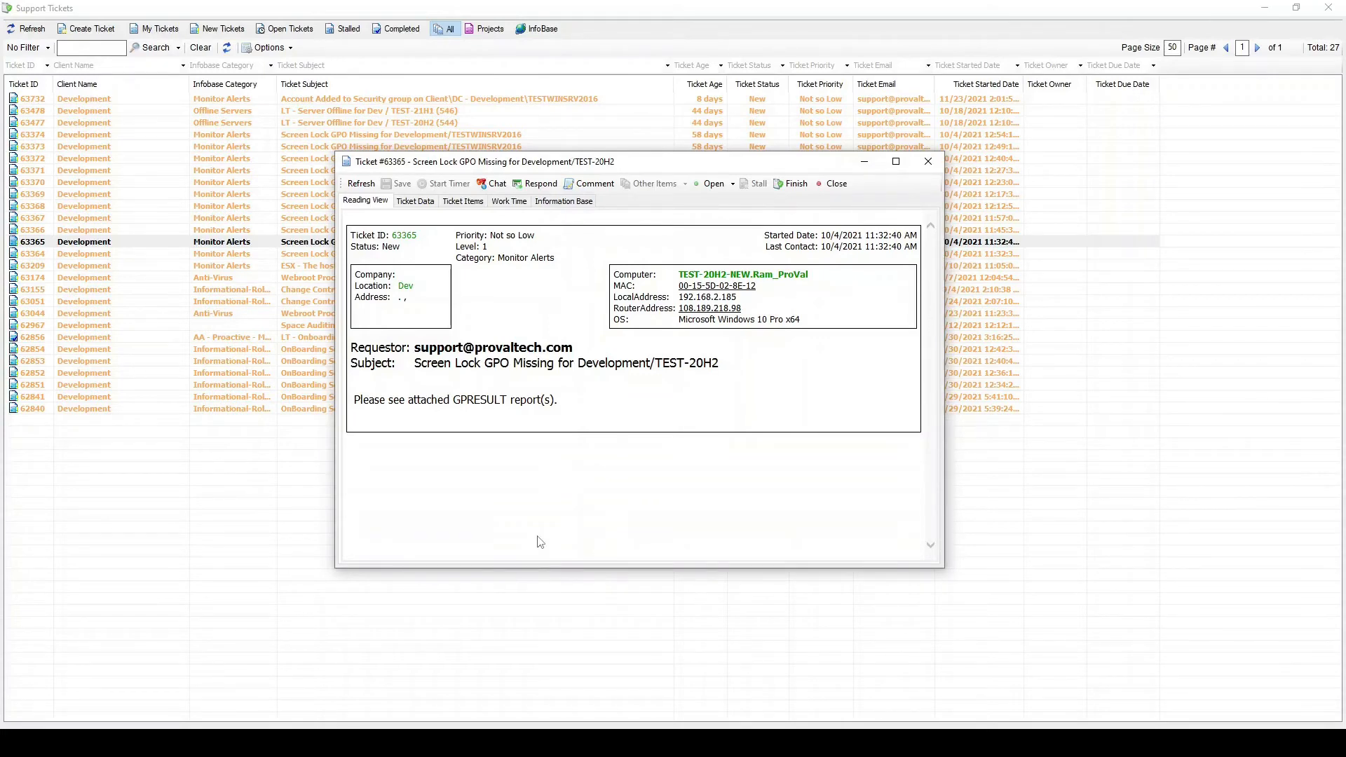
pyautogui.click(415, 200)
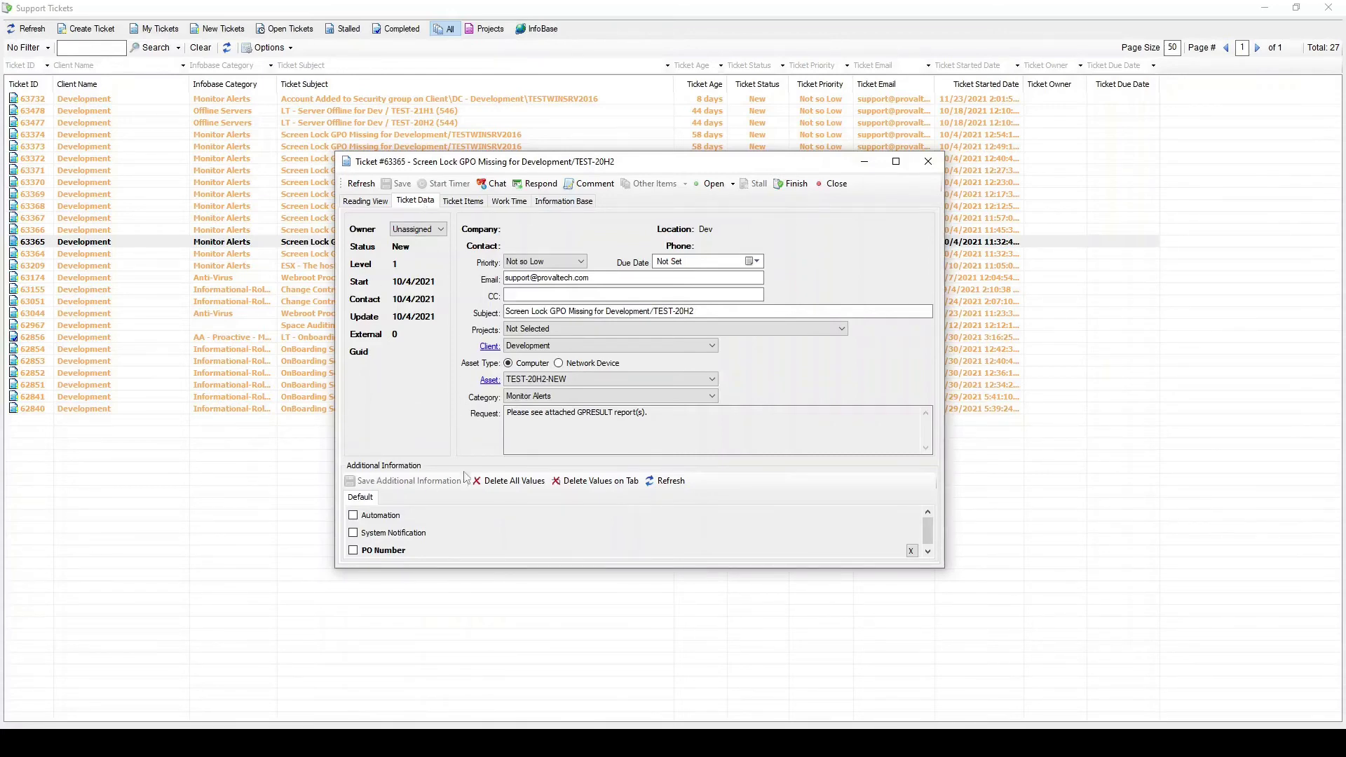
pyautogui.moveTo(492, 387)
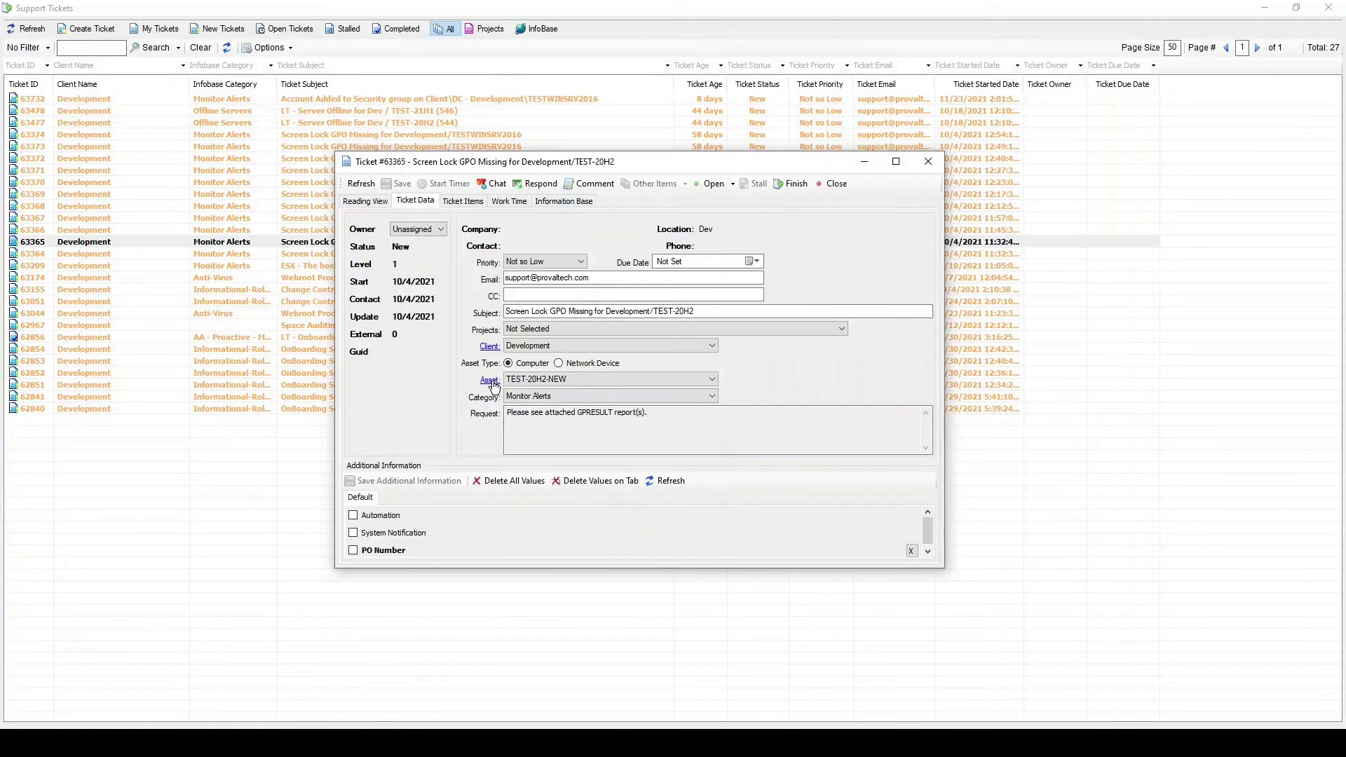
# Open the computer screen for the ticket's asset TEST-20H2-NEW from the Asset link.
pyautogui.click(489, 379)
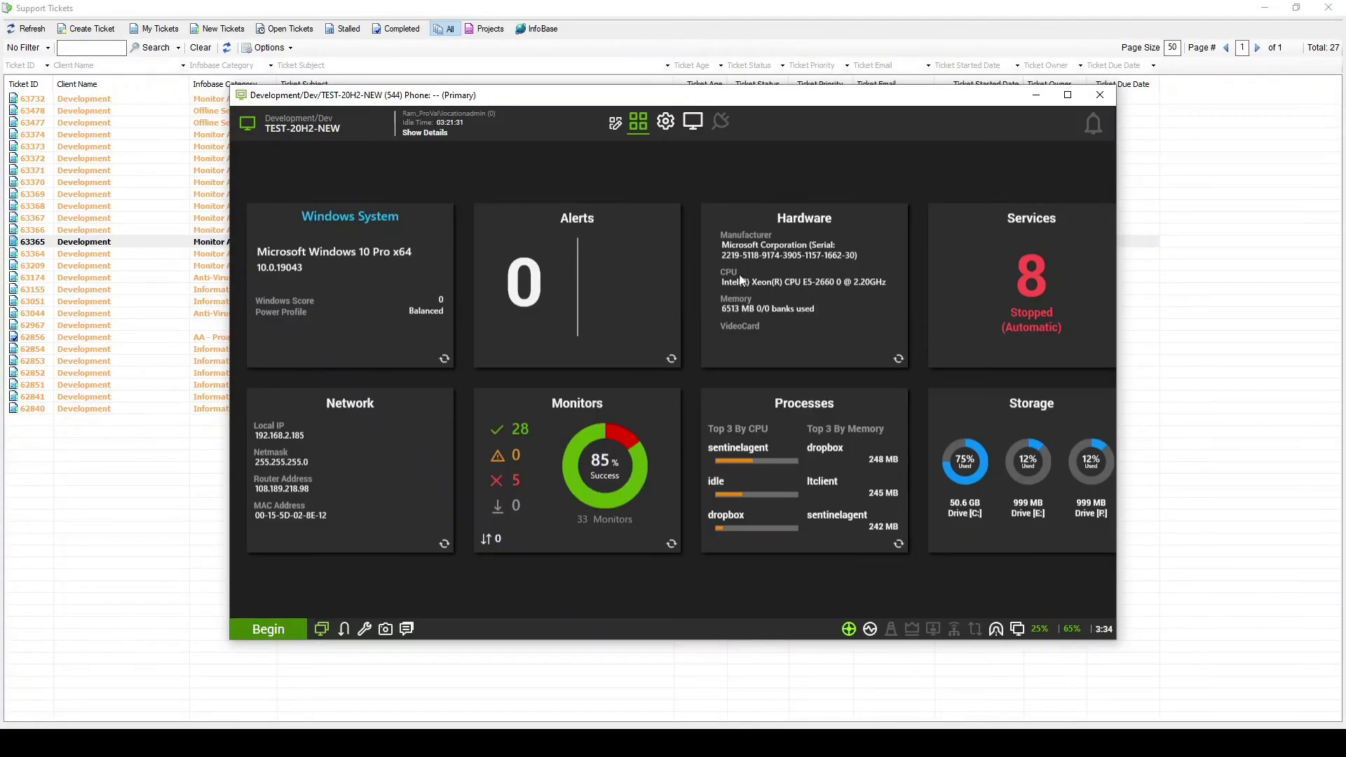
# Switch the TEST-20H2-NEW computer screen to its Effective Policy view.
pyautogui.click(638, 120)
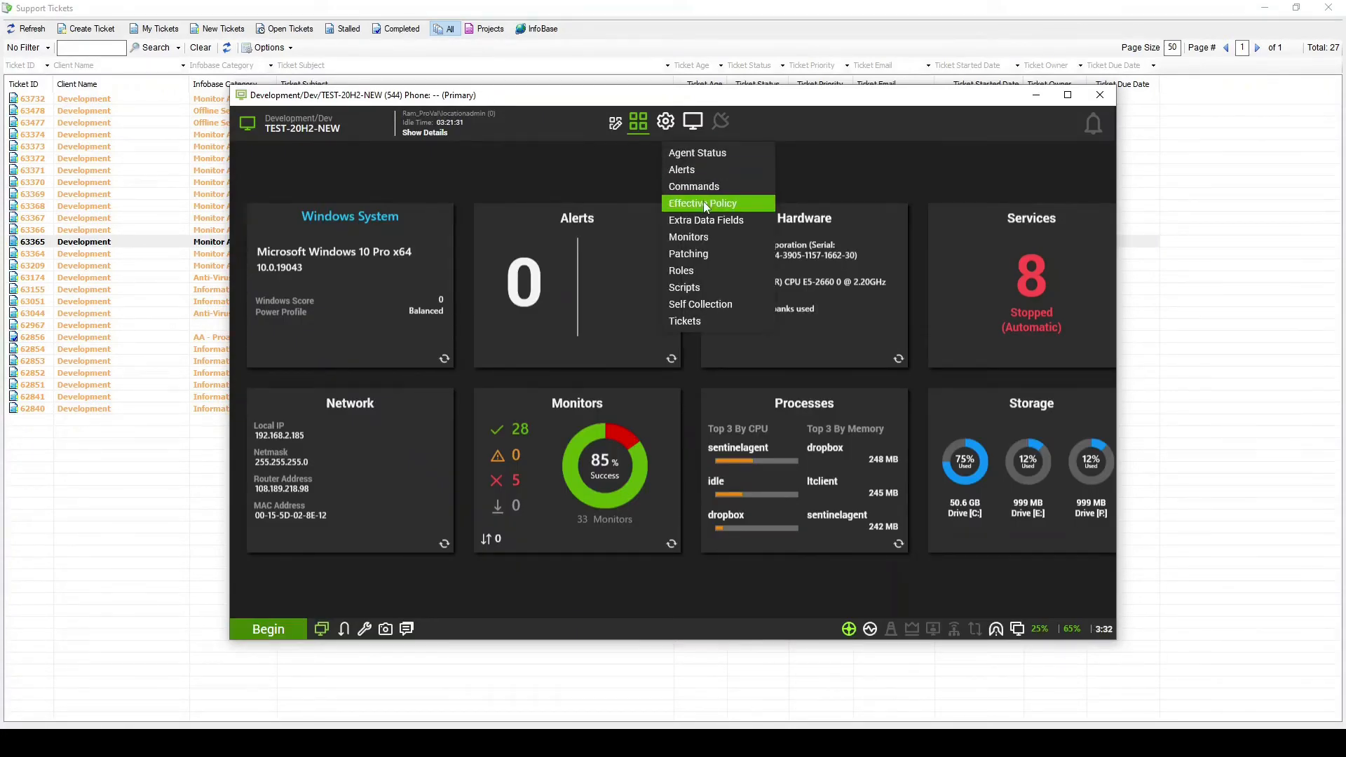
pyautogui.click(703, 202)
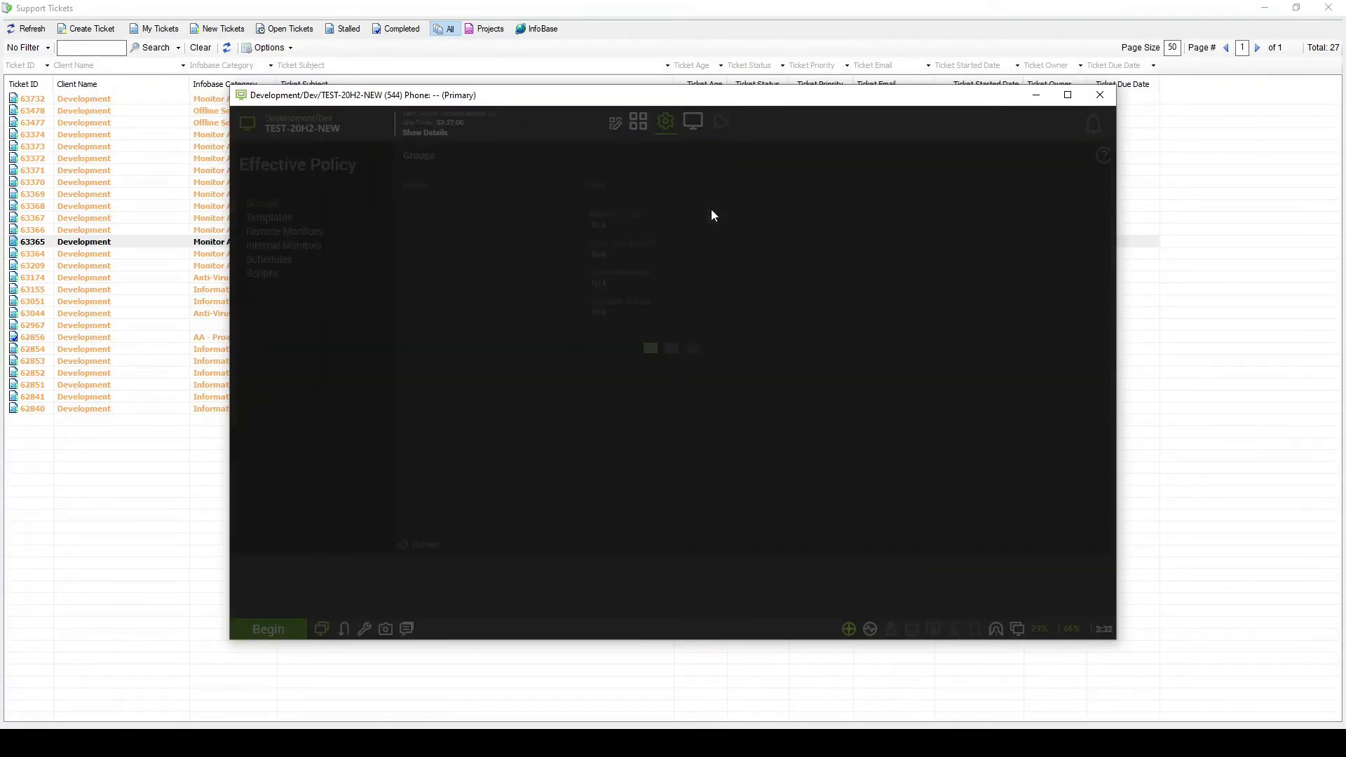